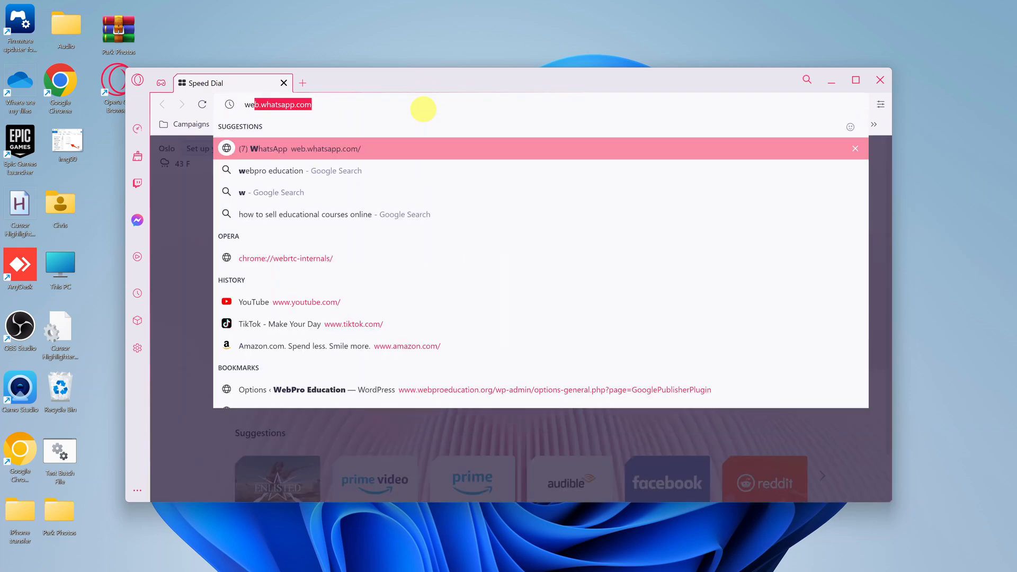
- Search Google for 'webpro education', then open a new Speed Dial tab
text(webpro education)
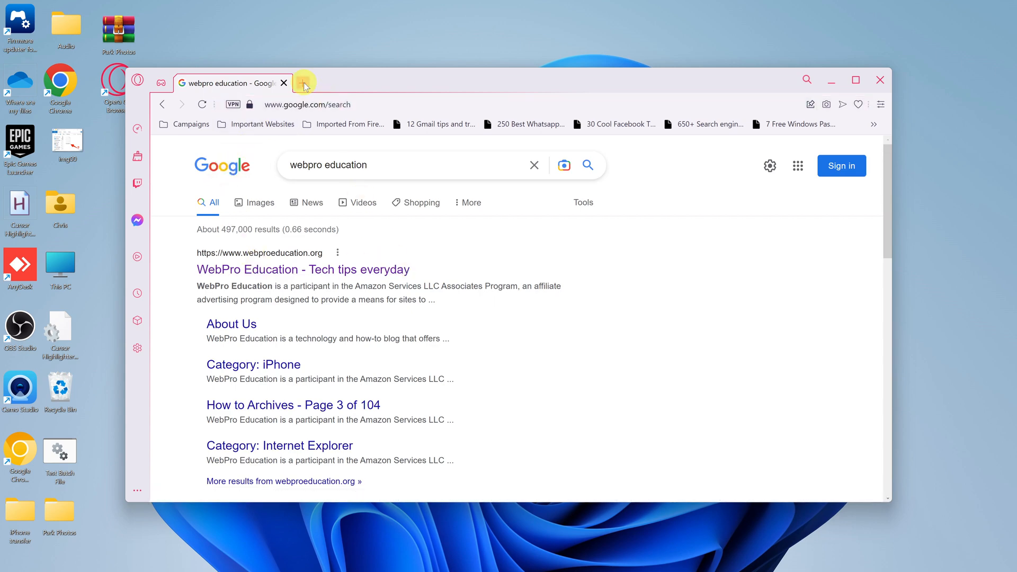
click(303, 84)
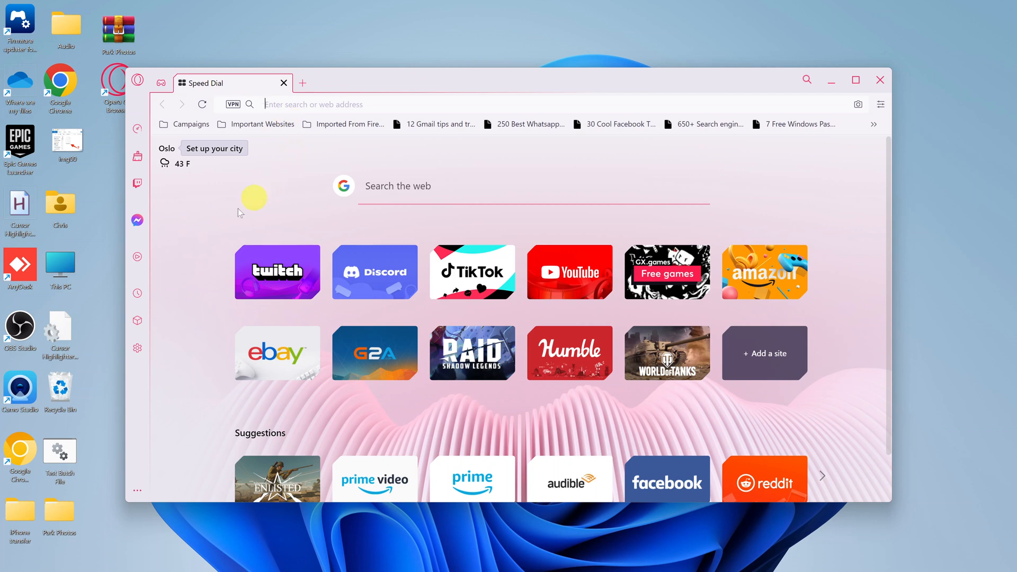
mouse_move(136, 347)
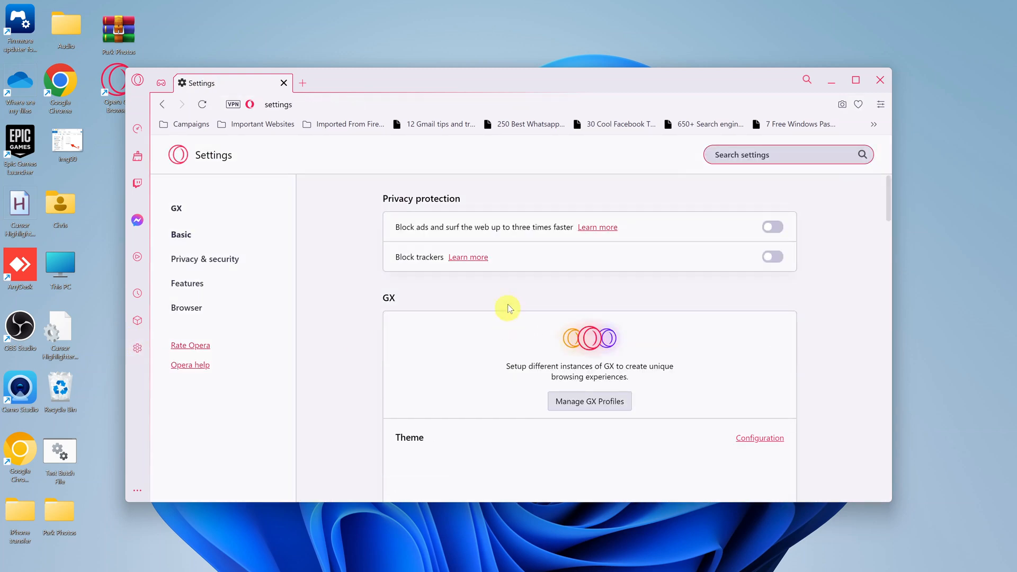
- Scroll Settings down to the Search engine section showing Google Search as default
scroll(down, 3)
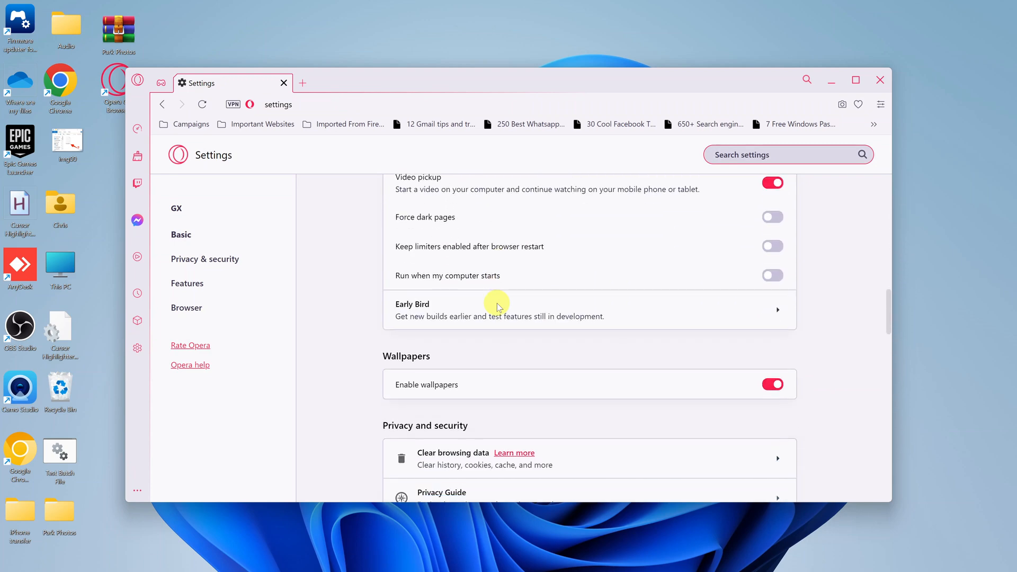
scroll(down, 3)
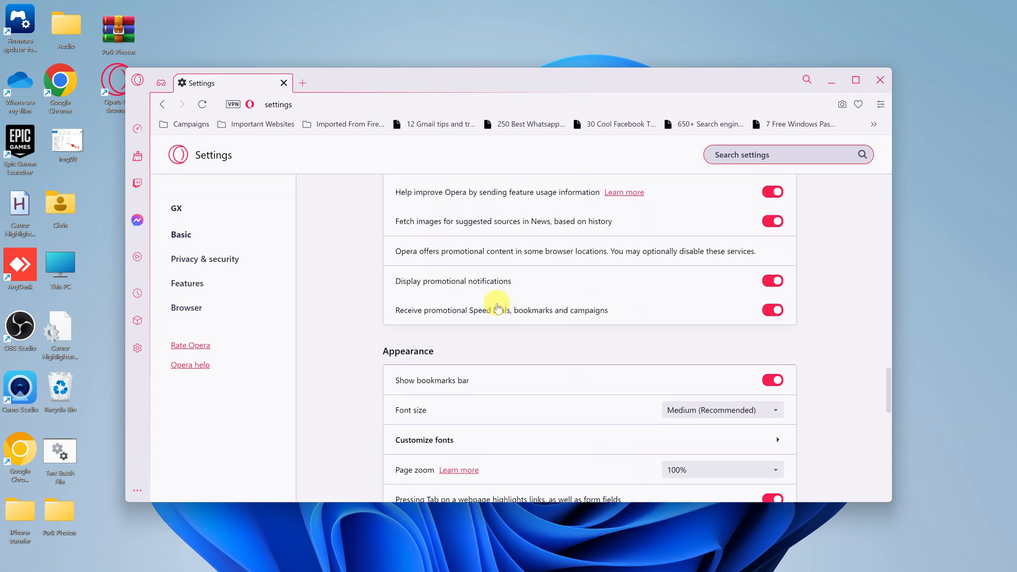
scroll(down, 3)
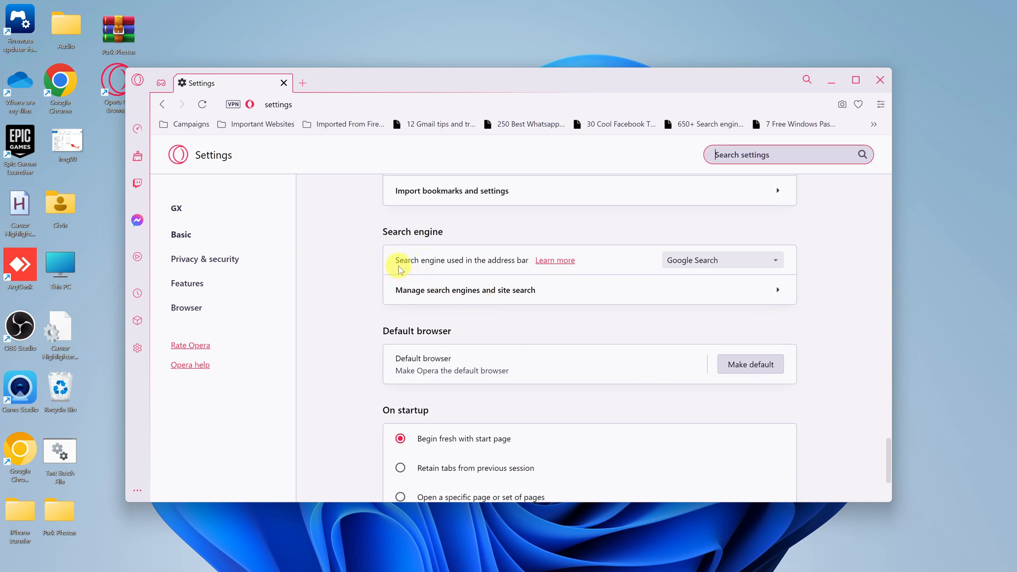
mouse_move(503, 274)
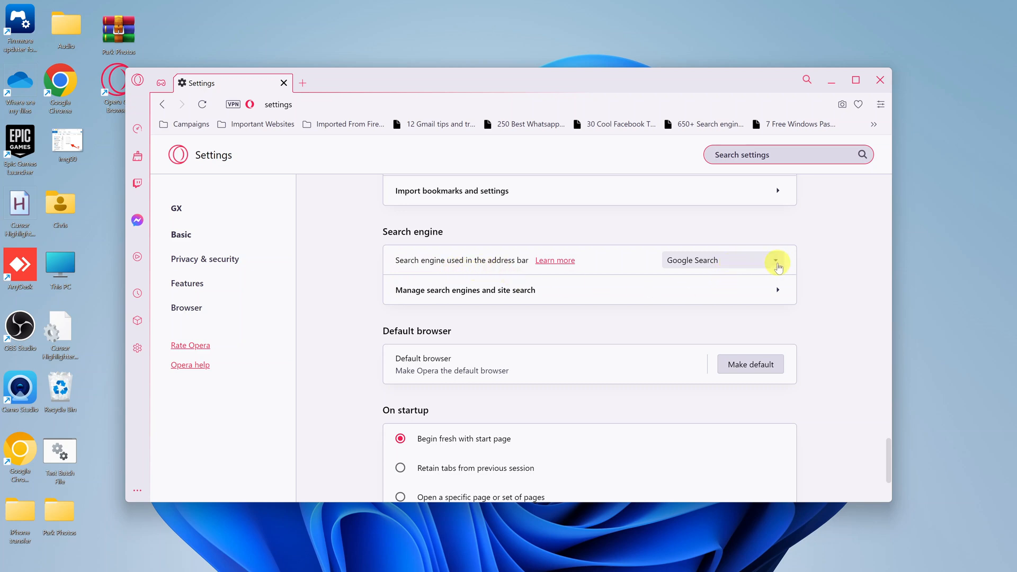
- Choose Yahoo! in the 'Search engine used in the address bar' dropdown
click(776, 260)
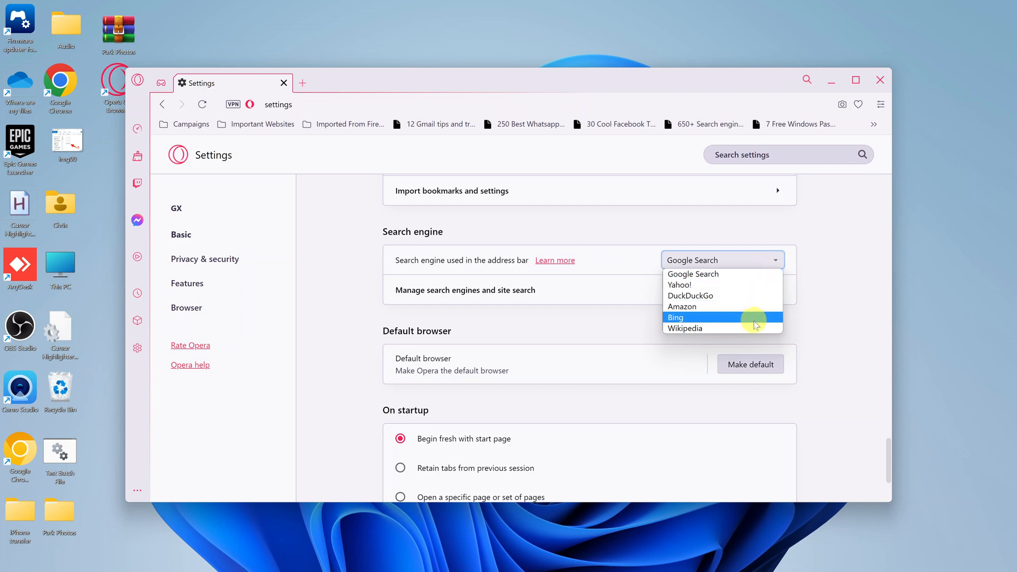
mouse_move(755, 328)
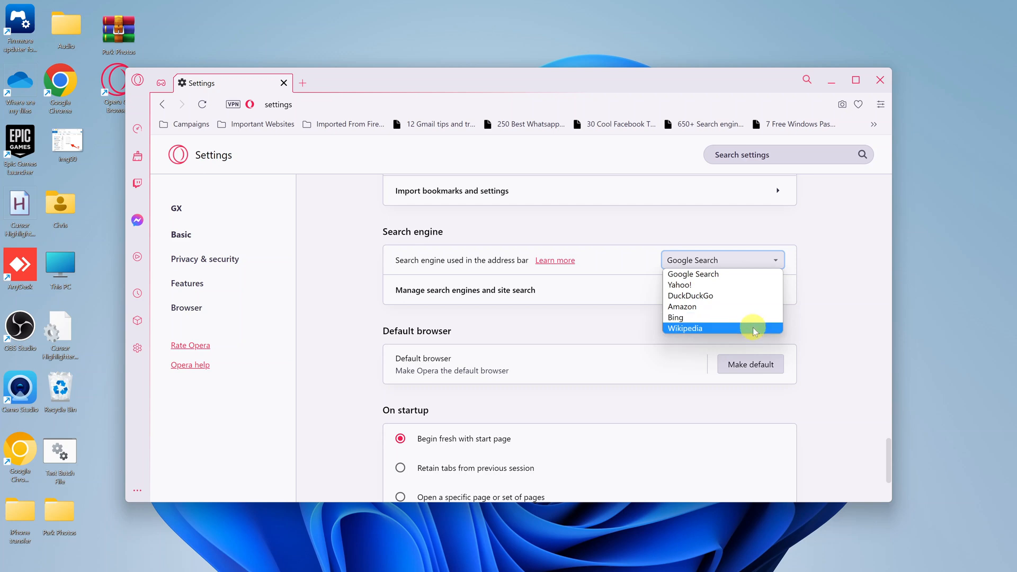
mouse_move(691, 285)
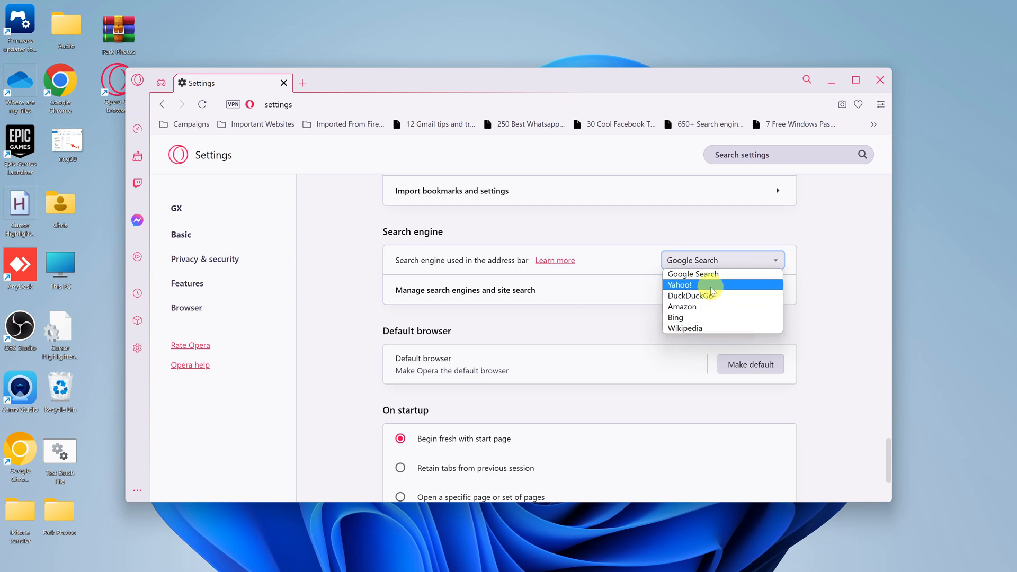
click(680, 284)
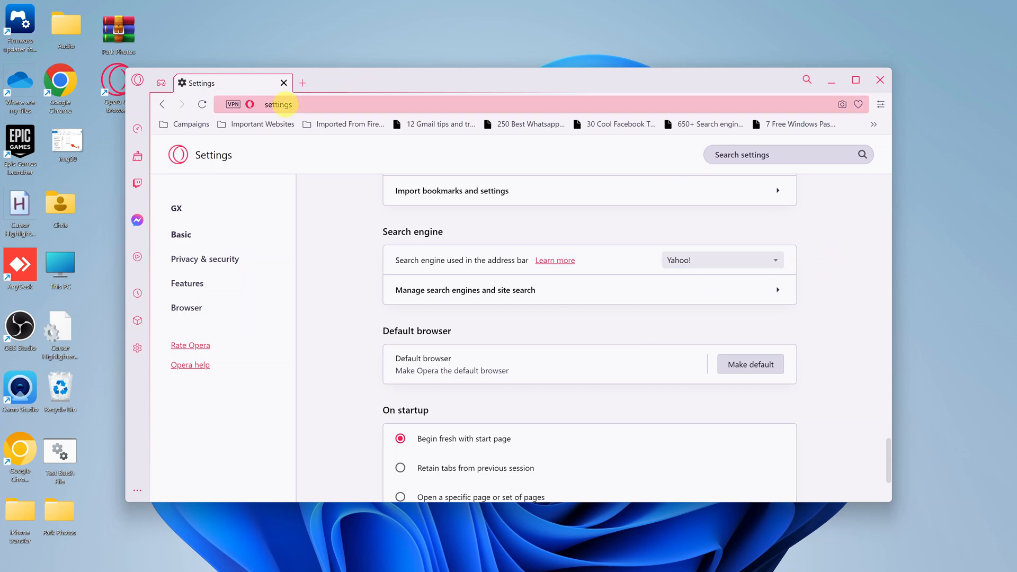
- Close Settings and search 'webpro education' from the address bar, getting Yahoo! results
click(302, 83)
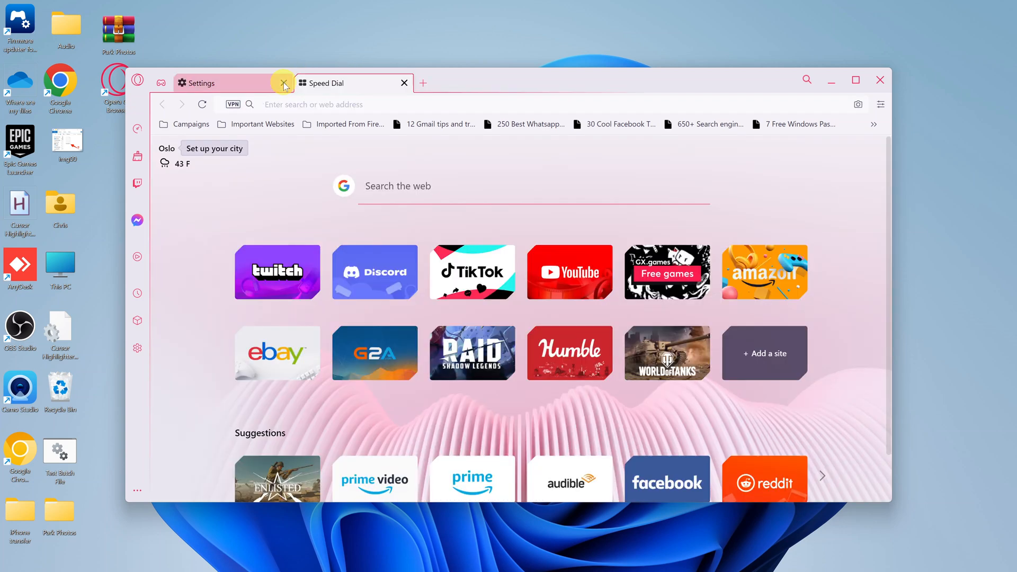
click(282, 84)
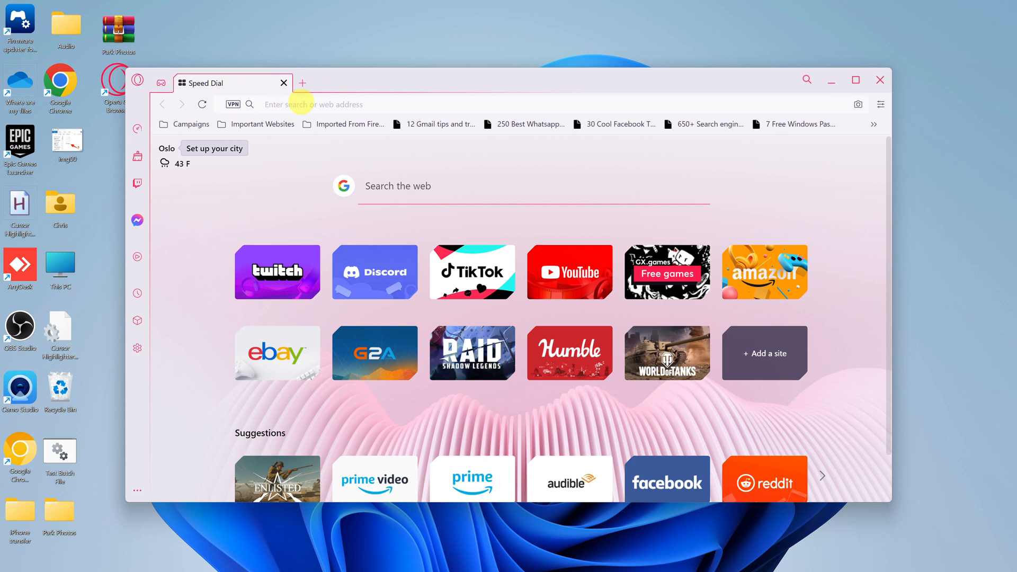
text(webproeducation.org)
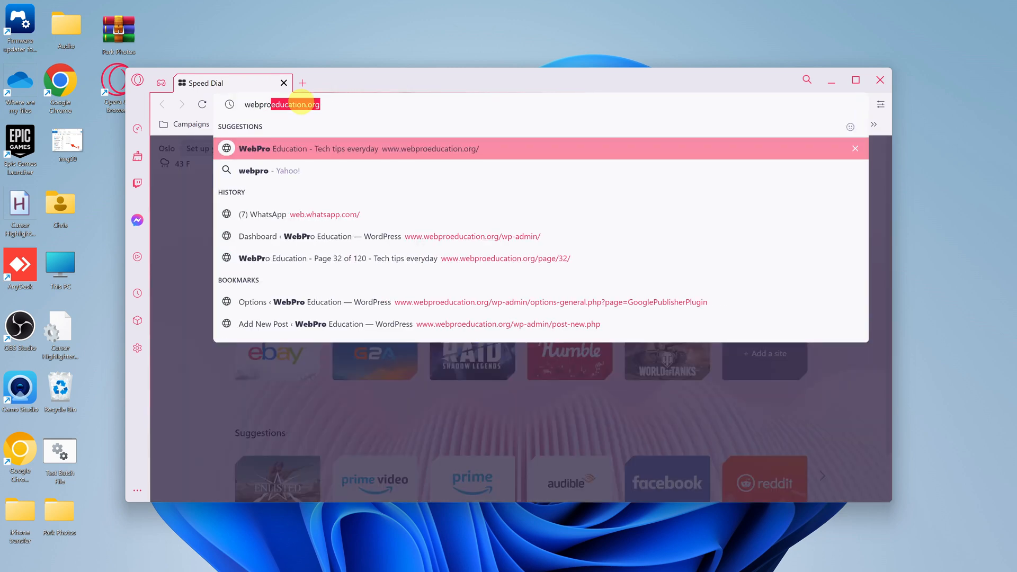
text(webpro education)
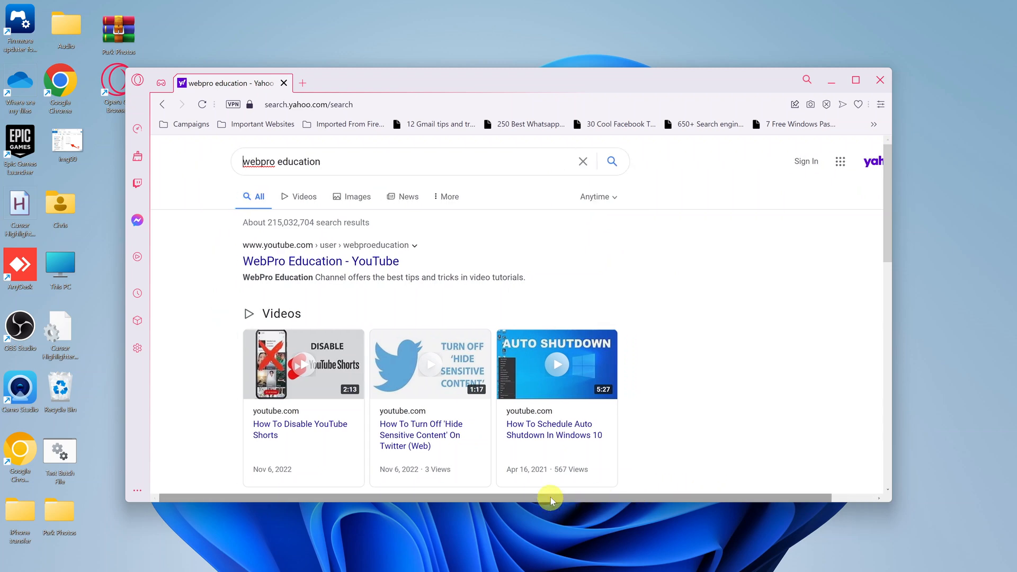
mouse_move(714, 269)
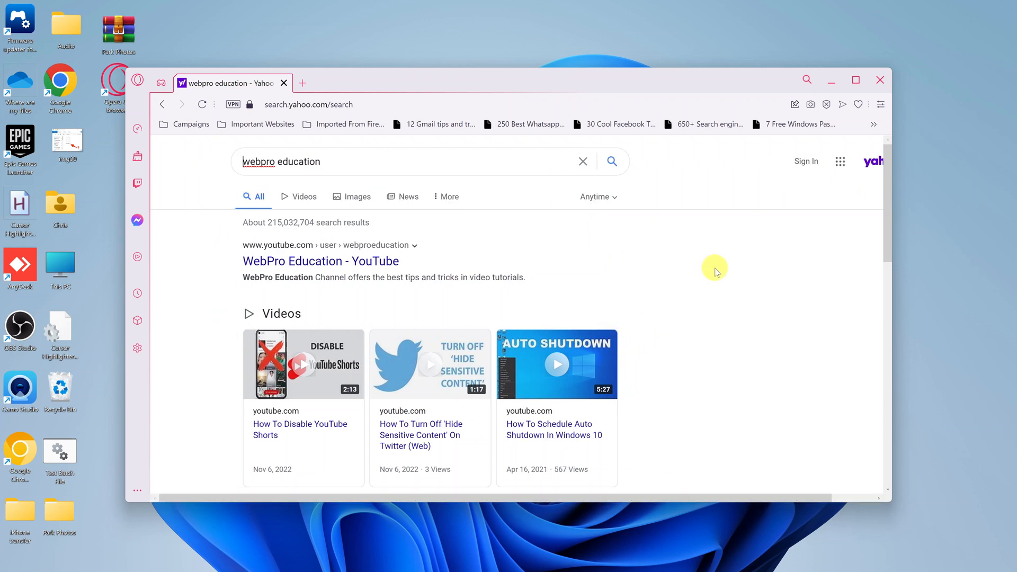